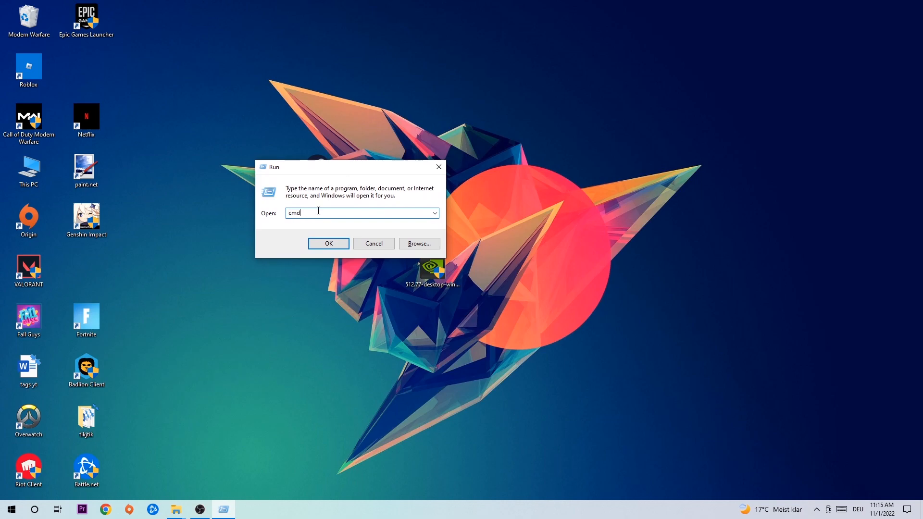
pyautogui.moveTo(435, 242)
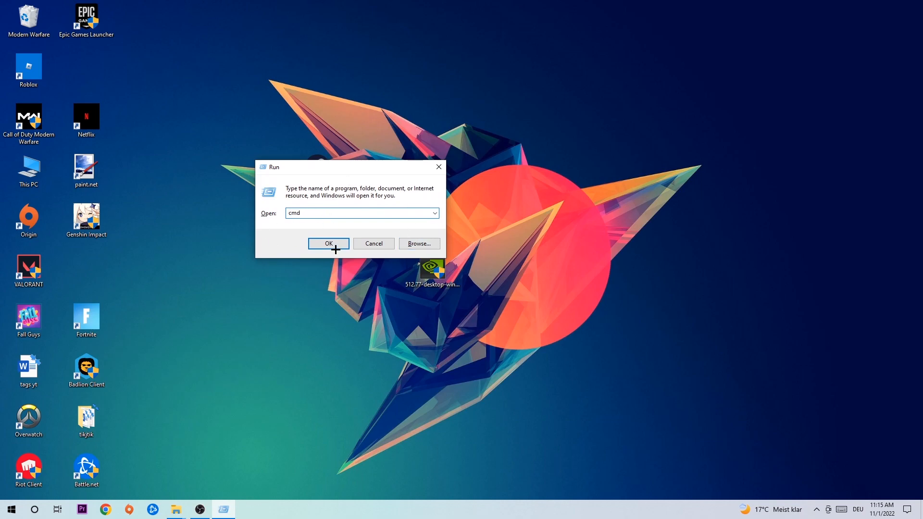
# Run 'cmd' from the Run dialog to open a Command Prompt
pyautogui.click(328, 243)
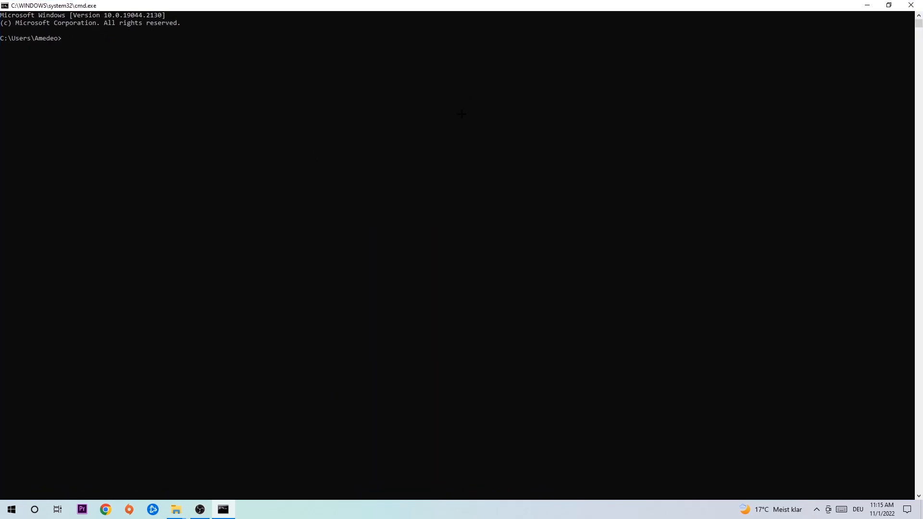
# Flush the DNS cache with 'ipconfig /flushdns' and close the console
pyautogui.write('ipconf')
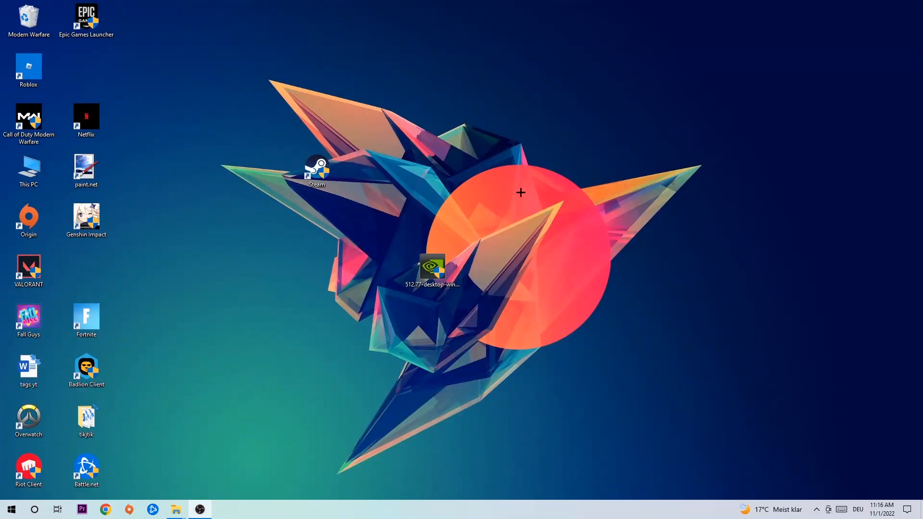
# Go to Settings' Network & Internet status page and open Network and Sharing Center
pyautogui.click(10, 509)
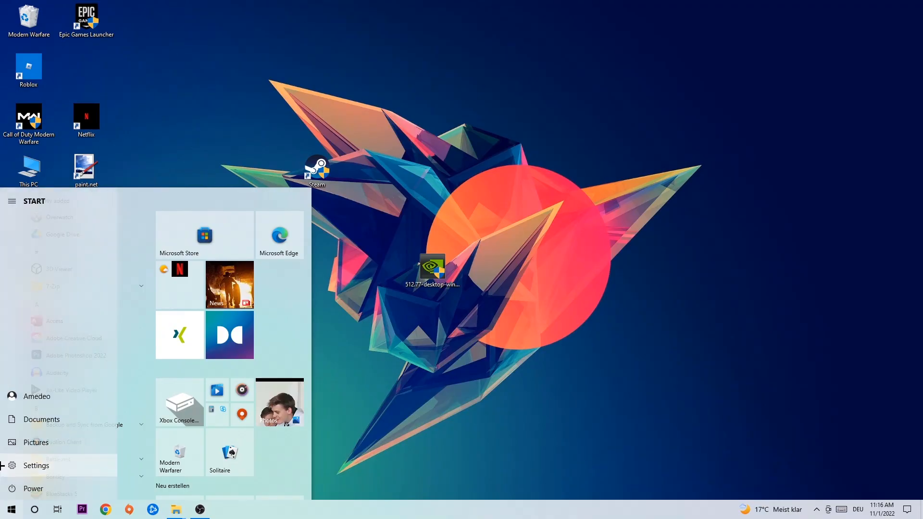
pyautogui.click(35, 465)
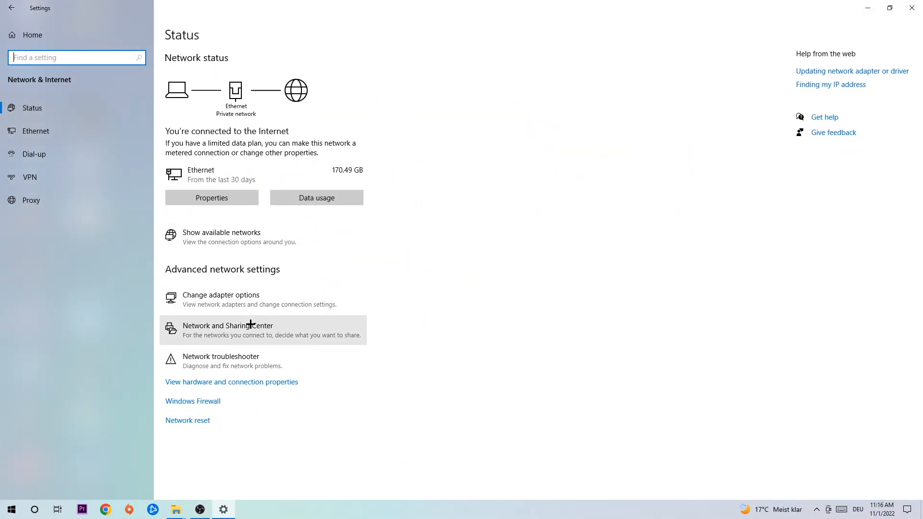
pyautogui.click(228, 325)
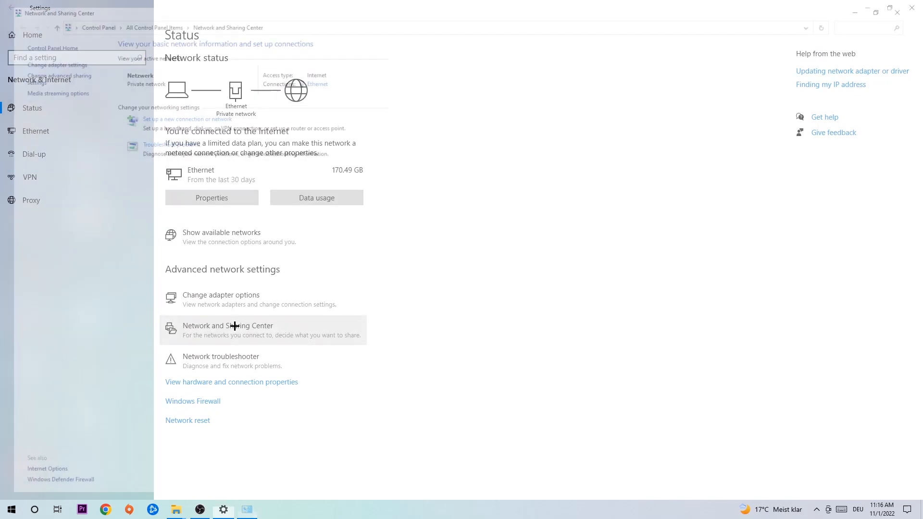
# Open Change adapter settings to list Ethernet and the two VMware adapters
pyautogui.click(228, 326)
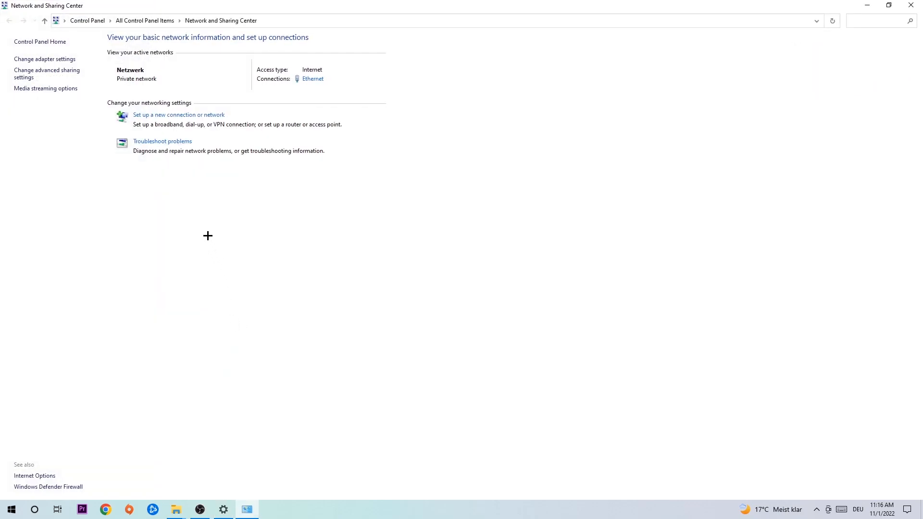
pyautogui.moveTo(162, 144)
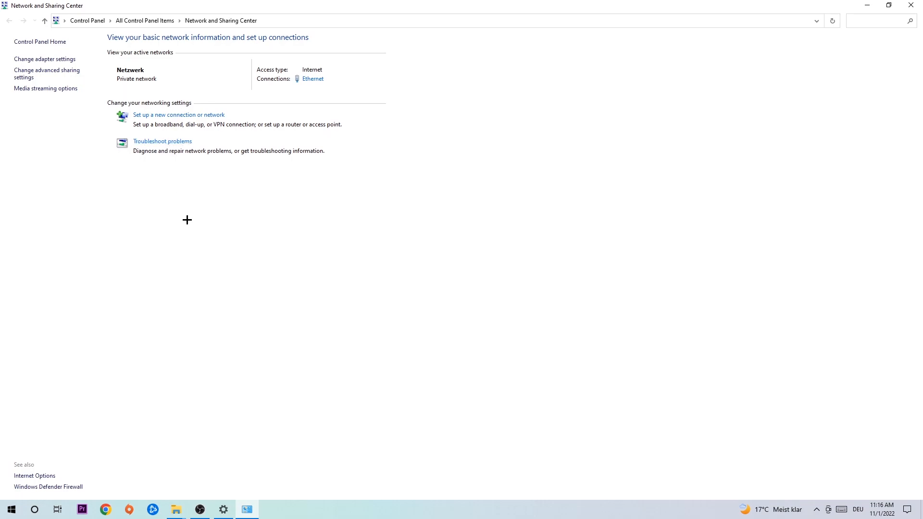
pyautogui.moveTo(162, 170)
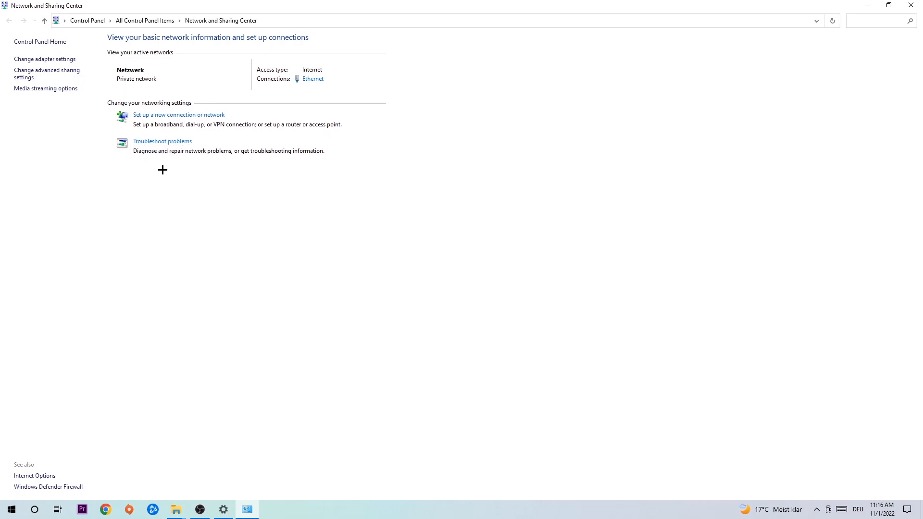
pyautogui.moveTo(169, 145)
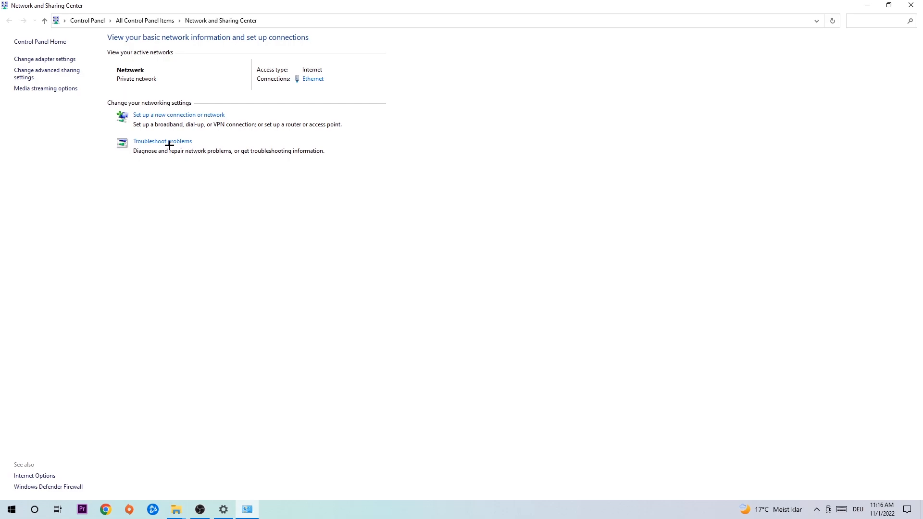
pyautogui.moveTo(44, 59)
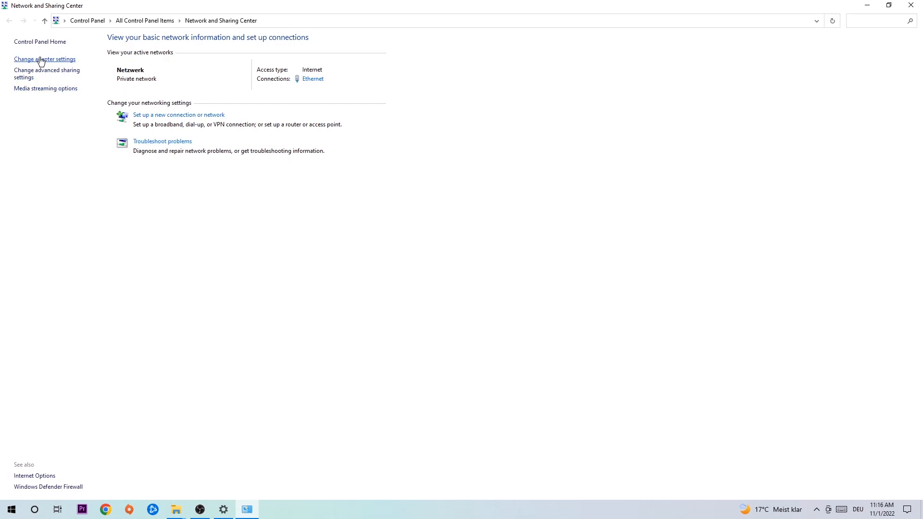
pyautogui.click(44, 59)
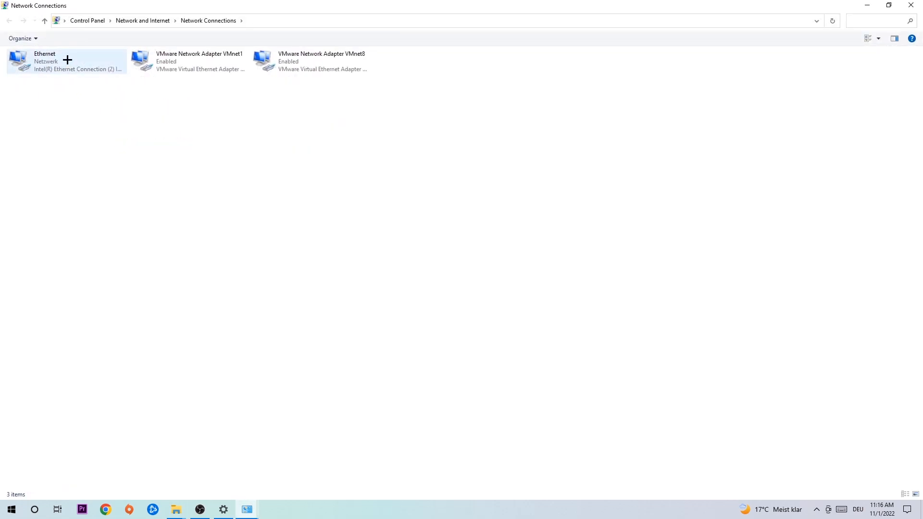
pyautogui.moveTo(65, 60)
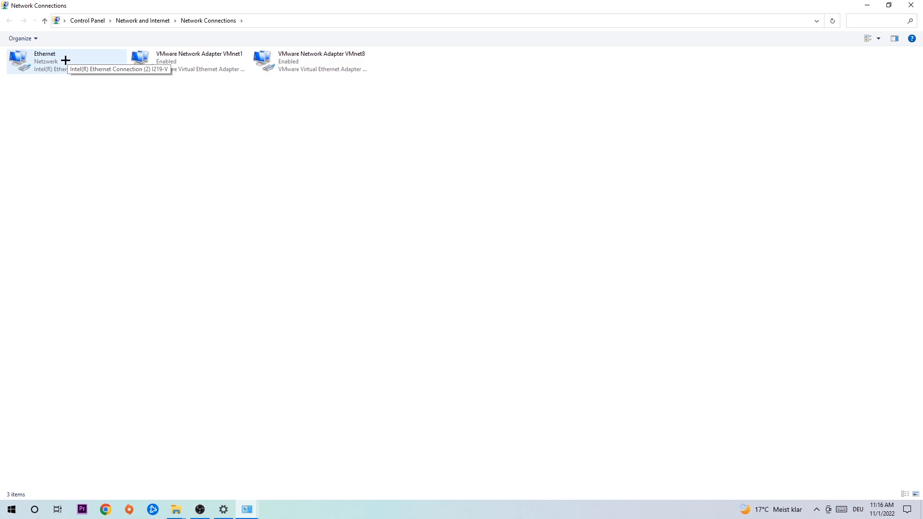
# Disable the Ethernet connection from its right-click menu
pyautogui.click(64, 61)
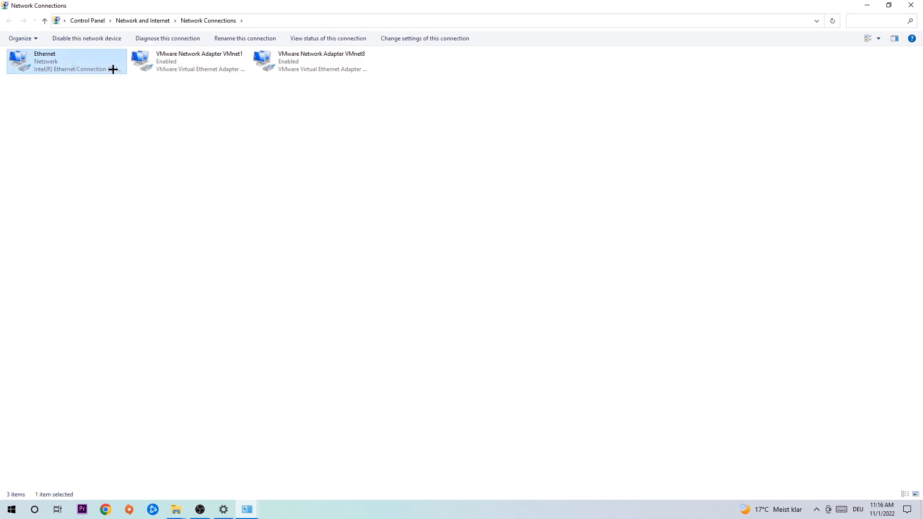
pyautogui.rightClick(66, 61)
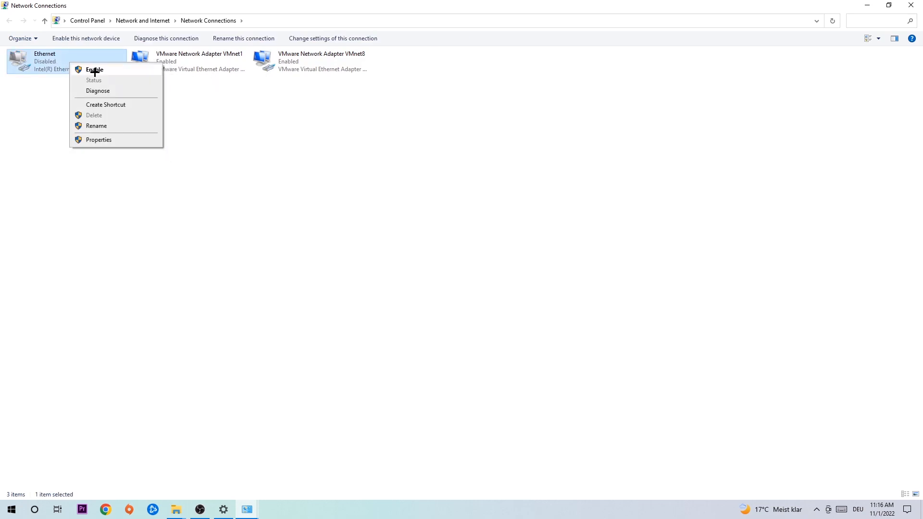
pyautogui.click(94, 69)
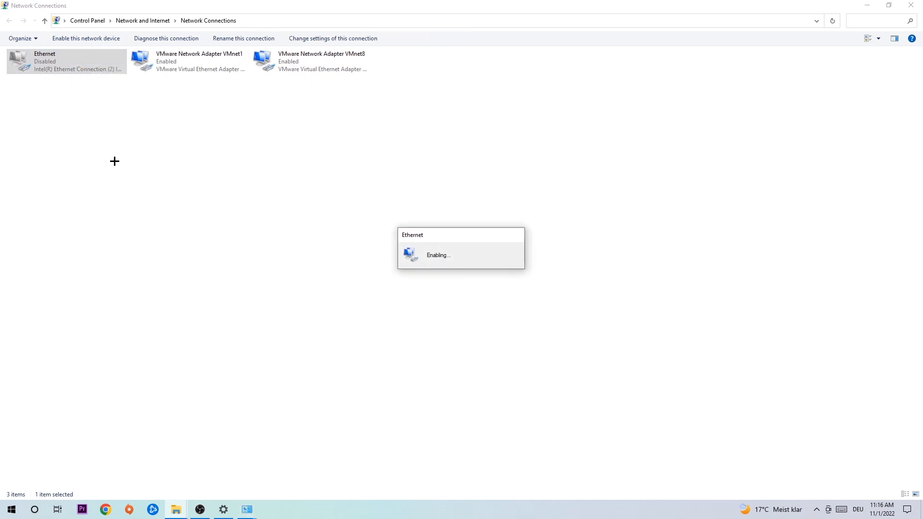
# Re-enable Ethernet and close the Network Connections window
pyautogui.rightClick(65, 61)
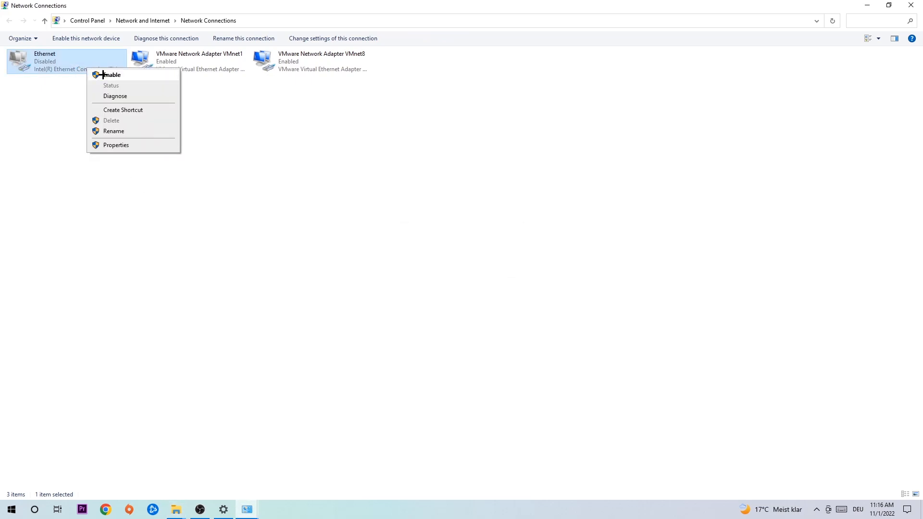
pyautogui.click(112, 75)
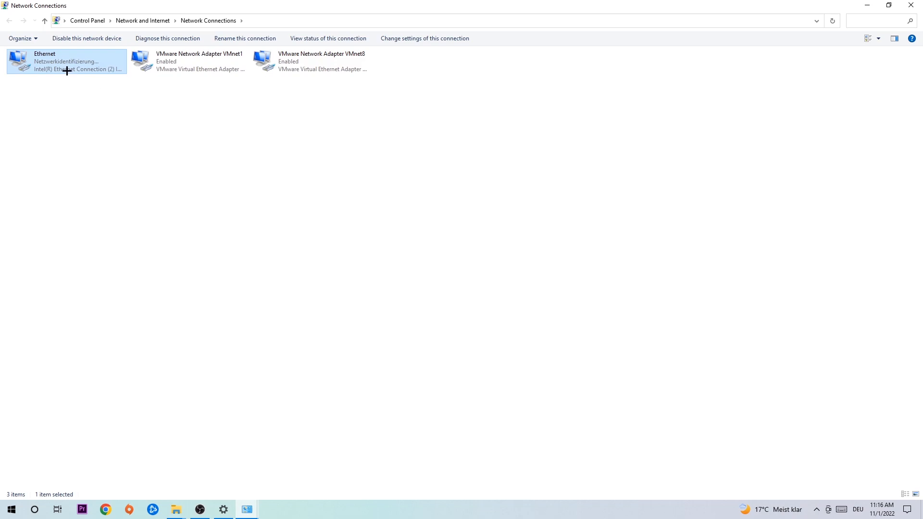
pyautogui.moveTo(66, 70)
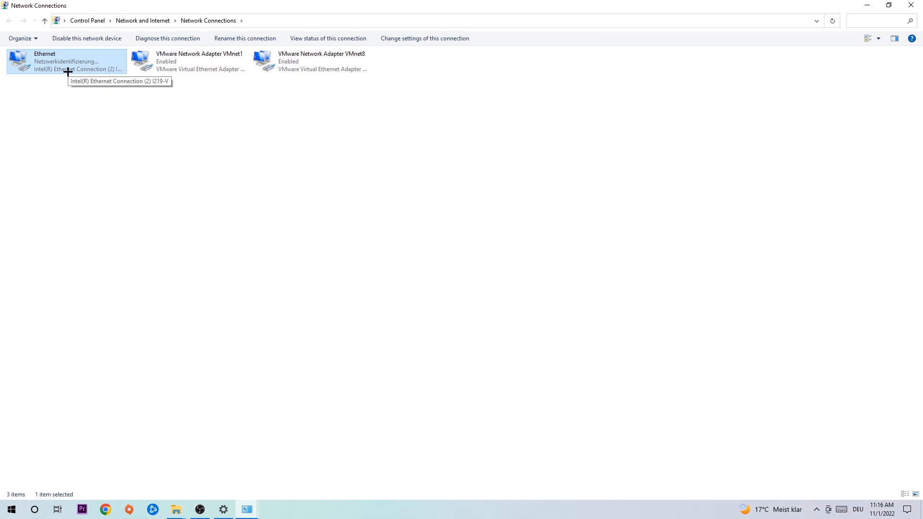
pyautogui.click(10, 20)
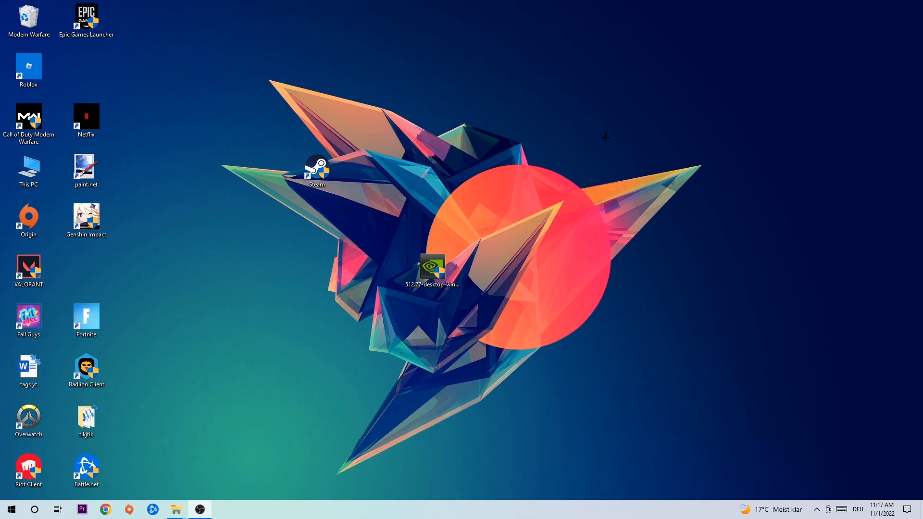
pyautogui.moveTo(591, 138)
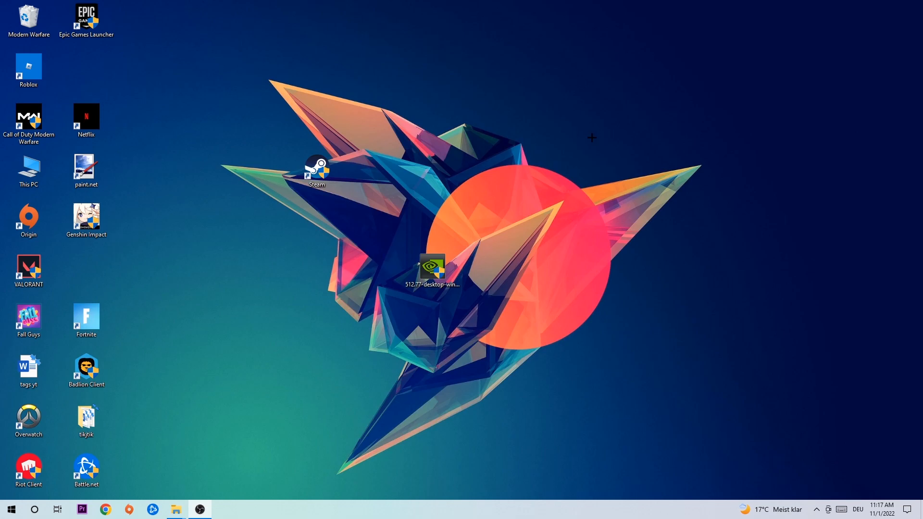